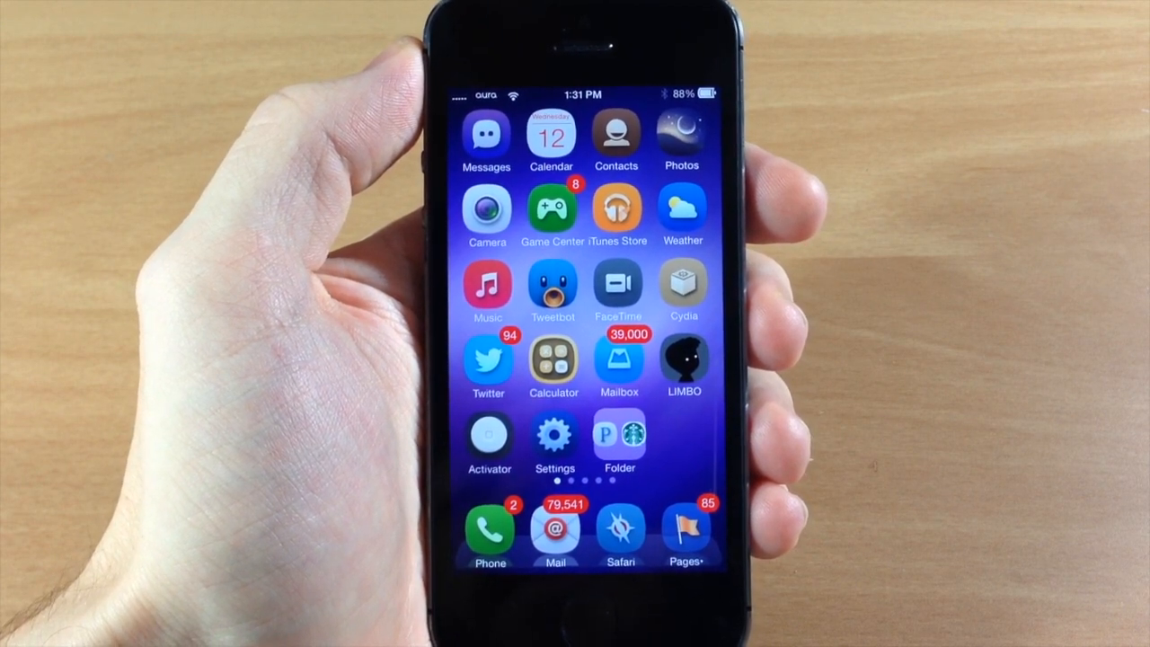
scroll("left", 3)
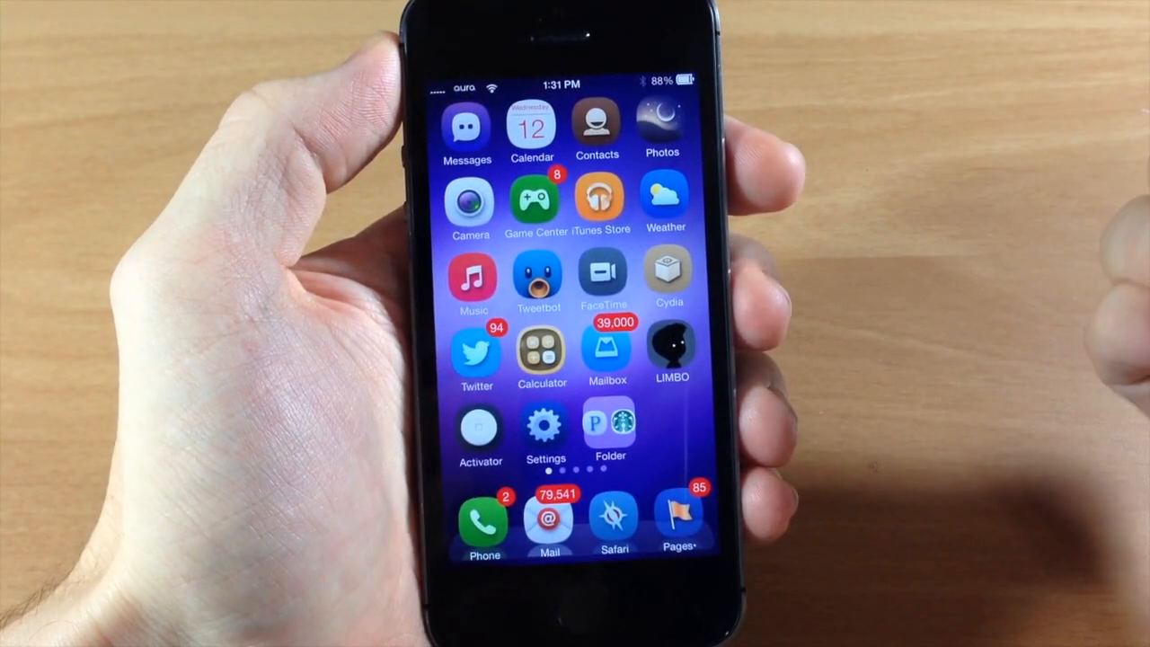
scroll("left", 3)
type("t")
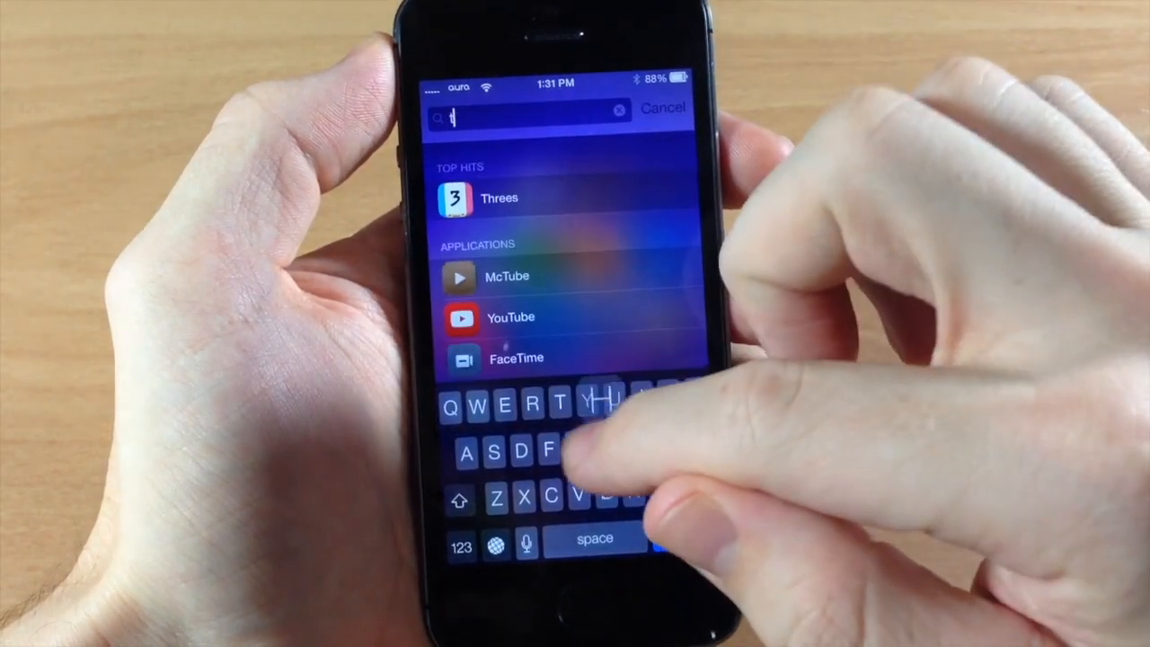
type("hrees")
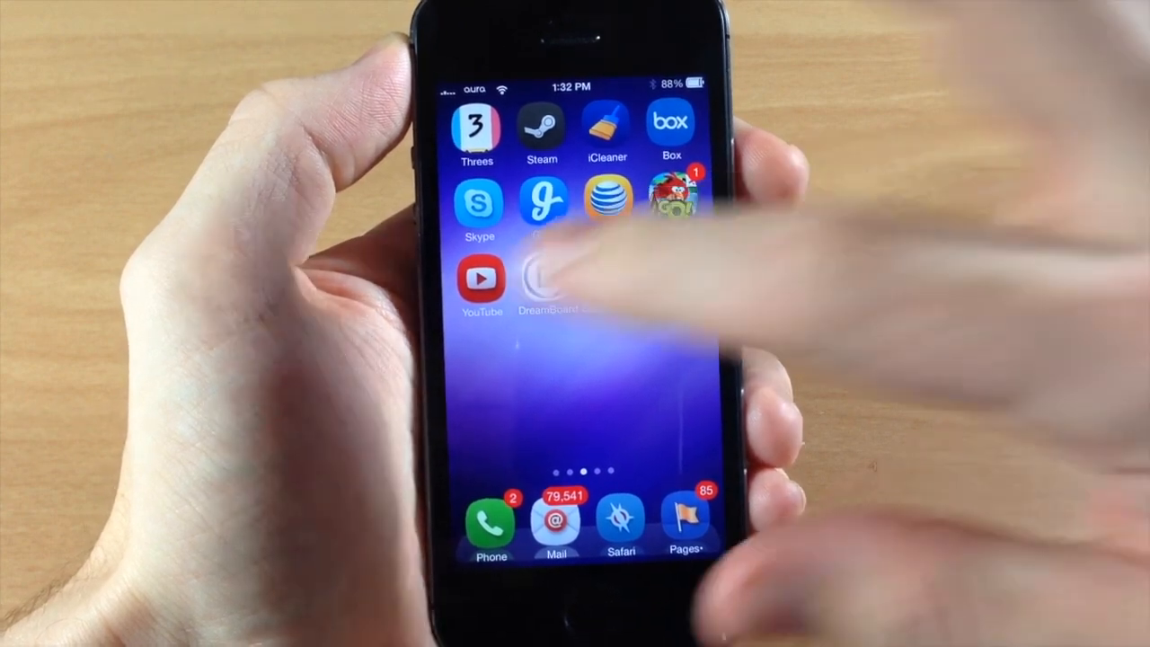
scroll("left", 3)
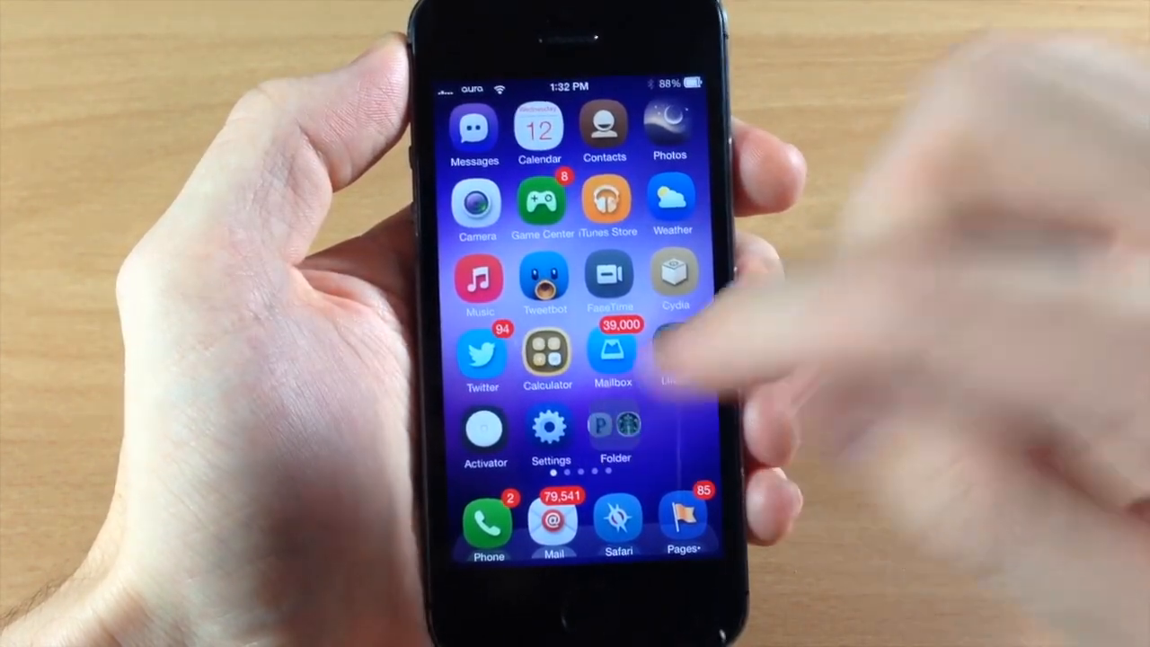